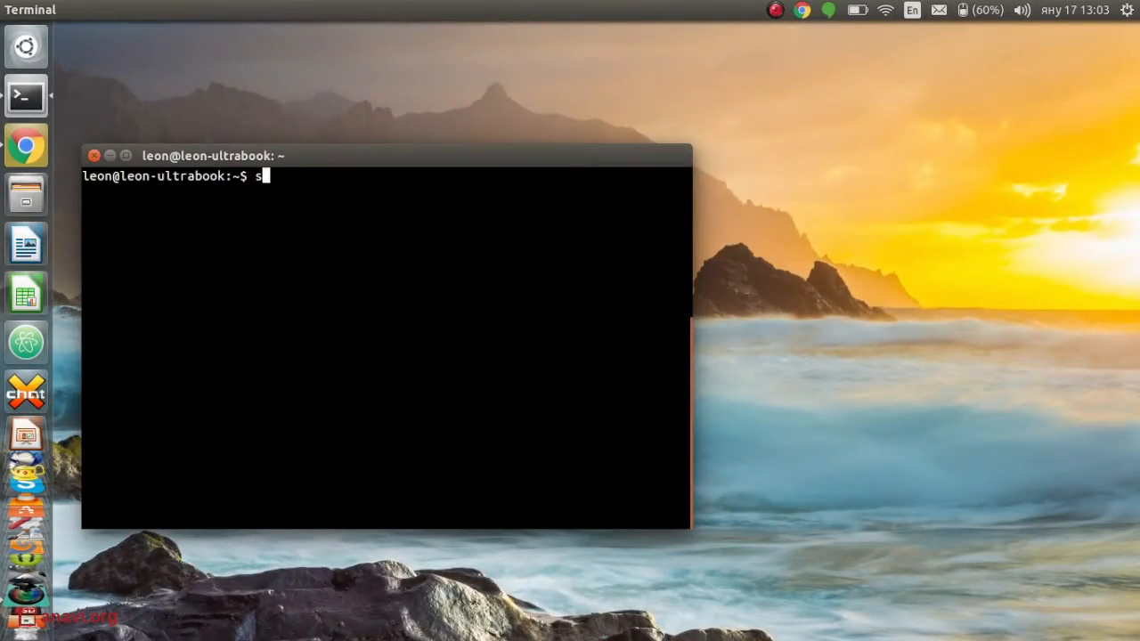
pyautogui.write('sh pi@192.168.4.3')
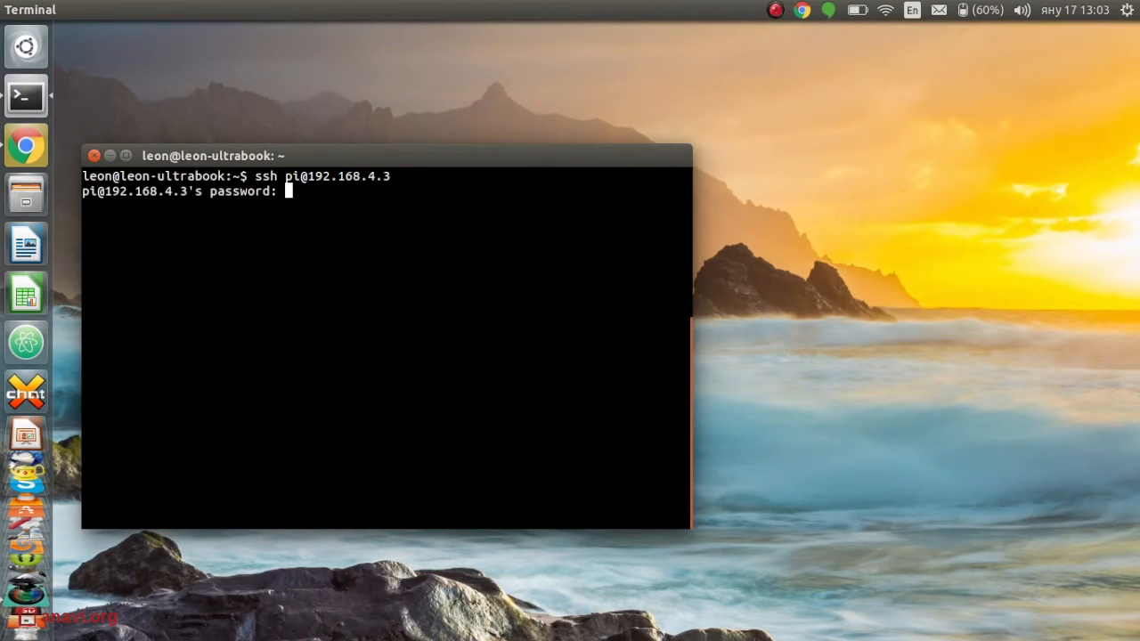
pyautogui.click(26, 144)
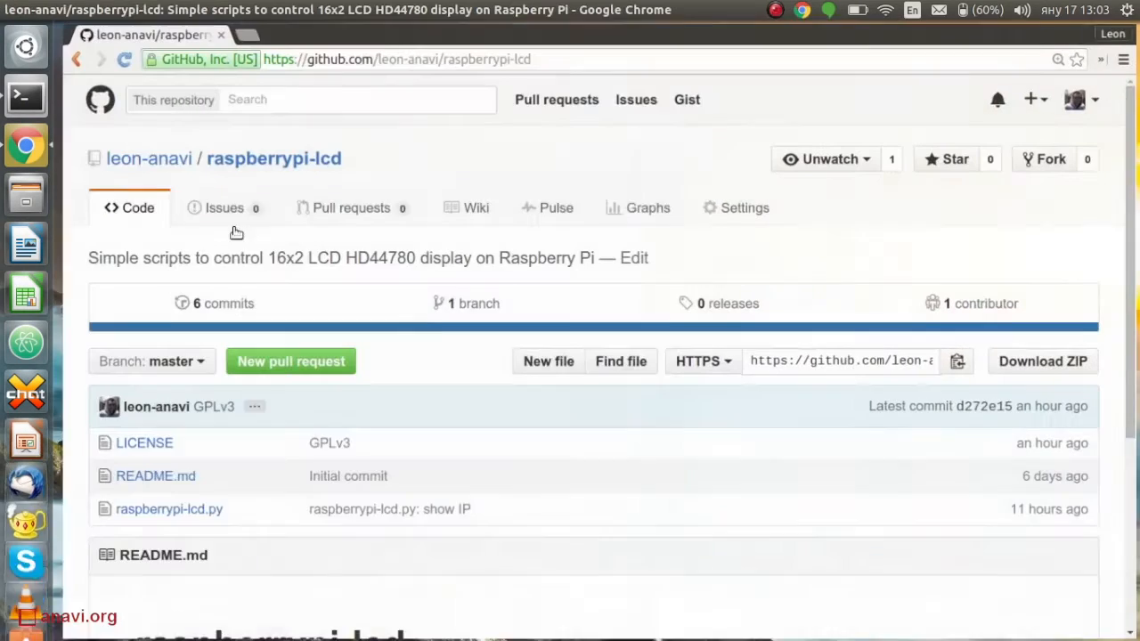
pyautogui.click(837, 361)
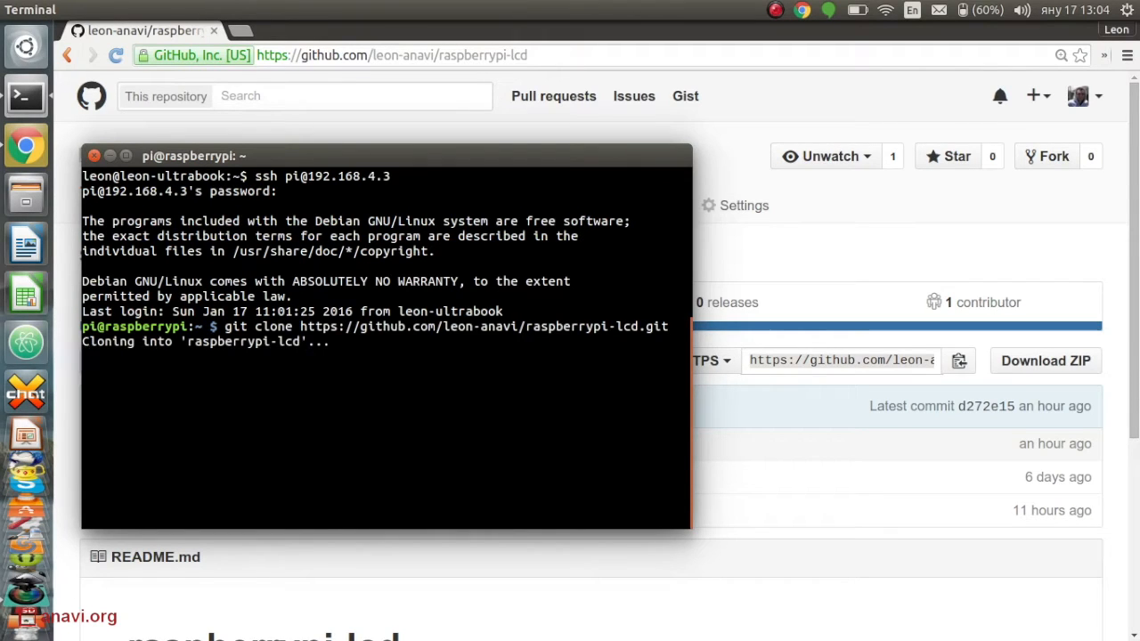
# Enter the raspberrypi-lcd folder and run 'sudo python raspberrypi-lcd.py'
pyautogui.write('cd raspberrypi-lcd/')
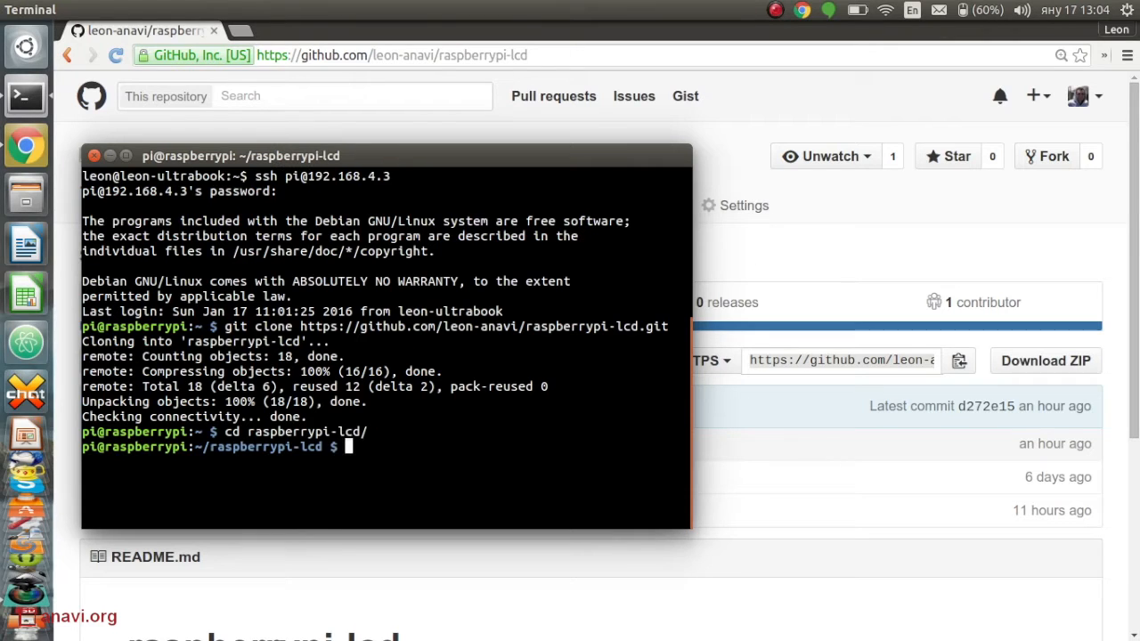
pyautogui.write('sudo python raspberrypi-lcd.py')
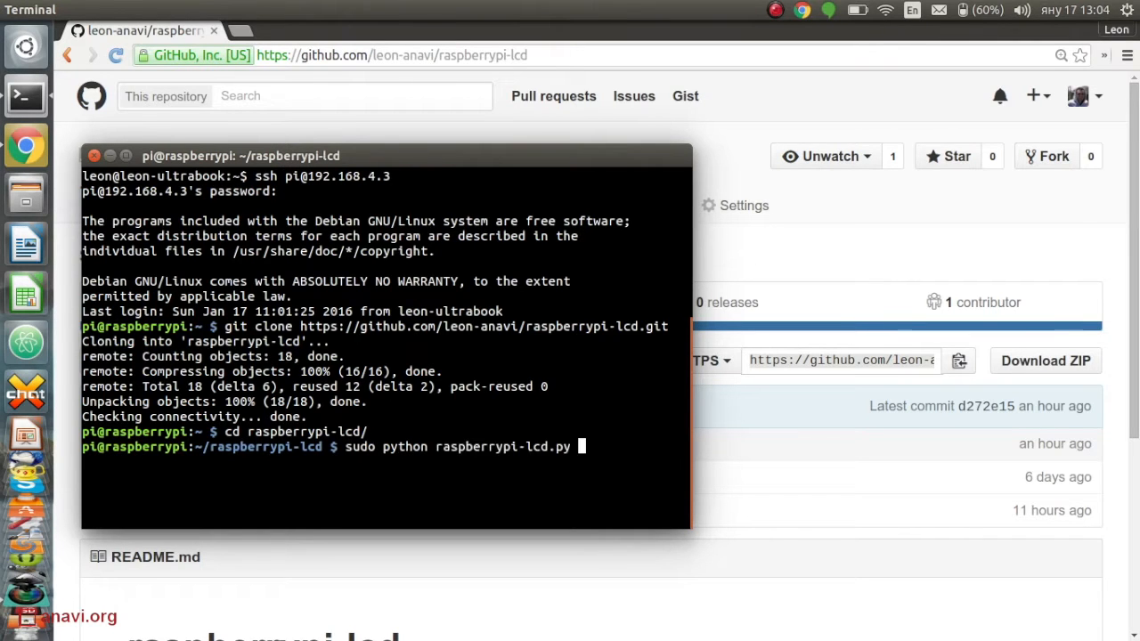